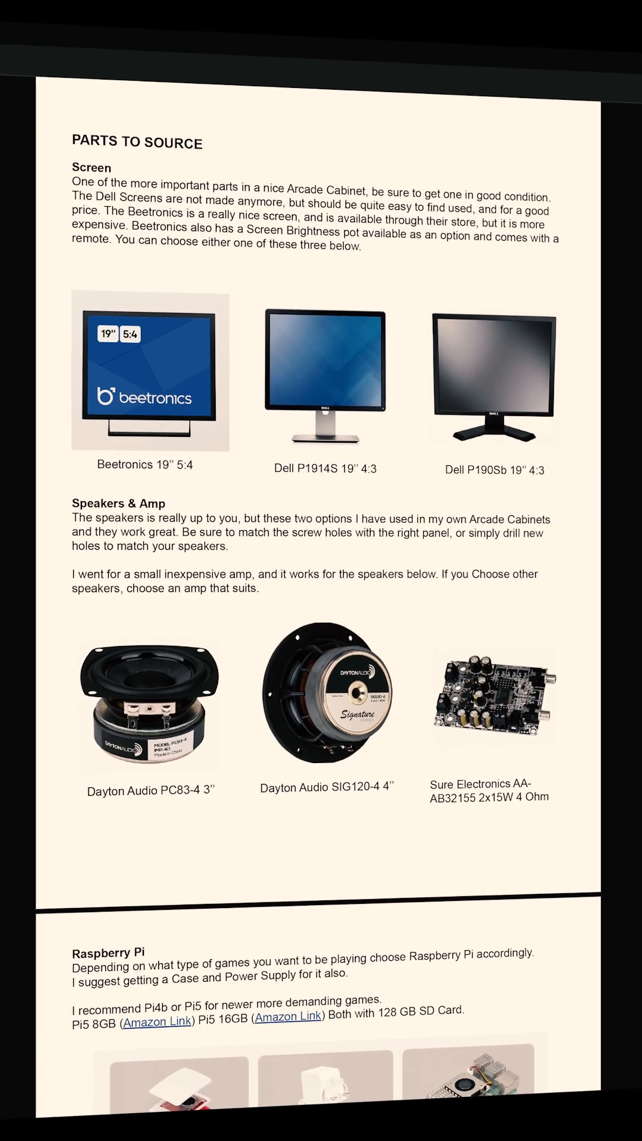
scroll(down, 3)
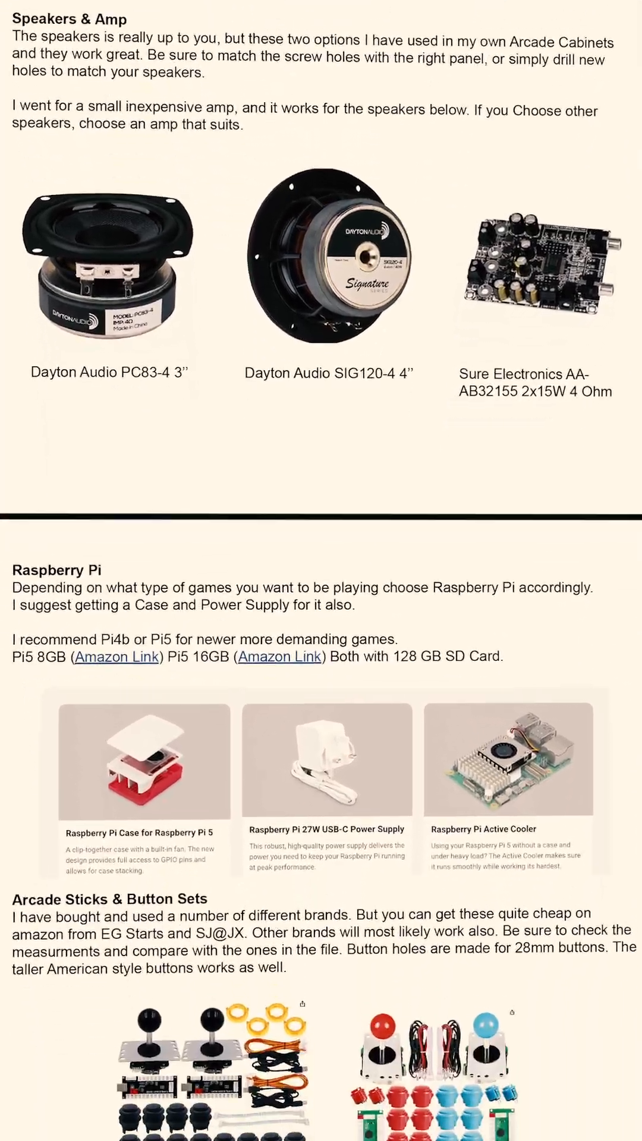
scroll(down, 3)
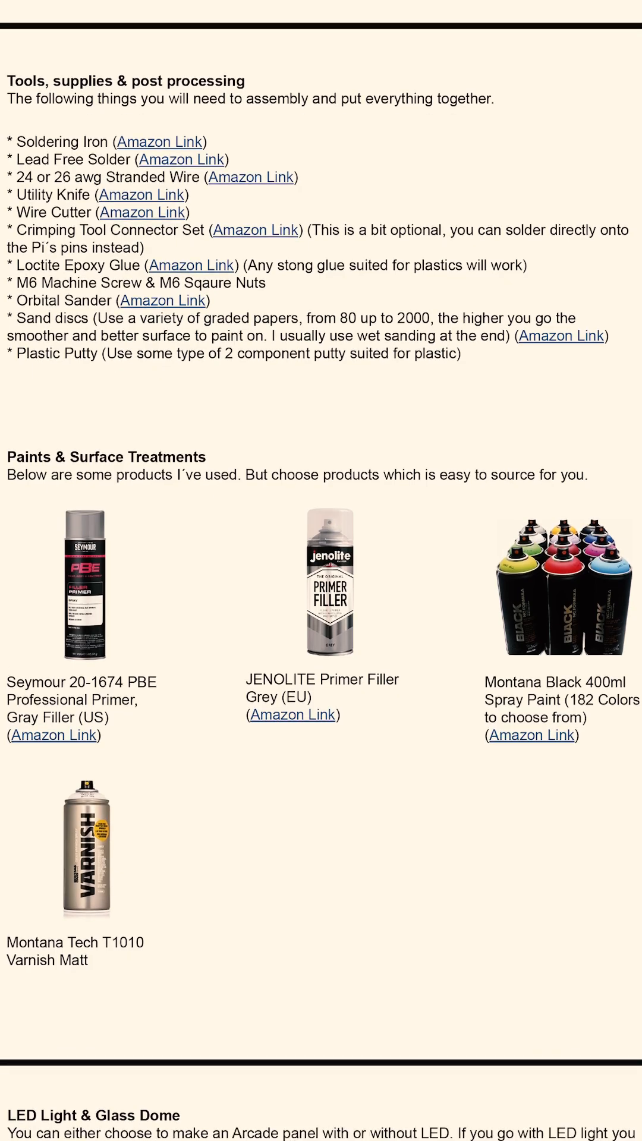
scroll(down, 3)
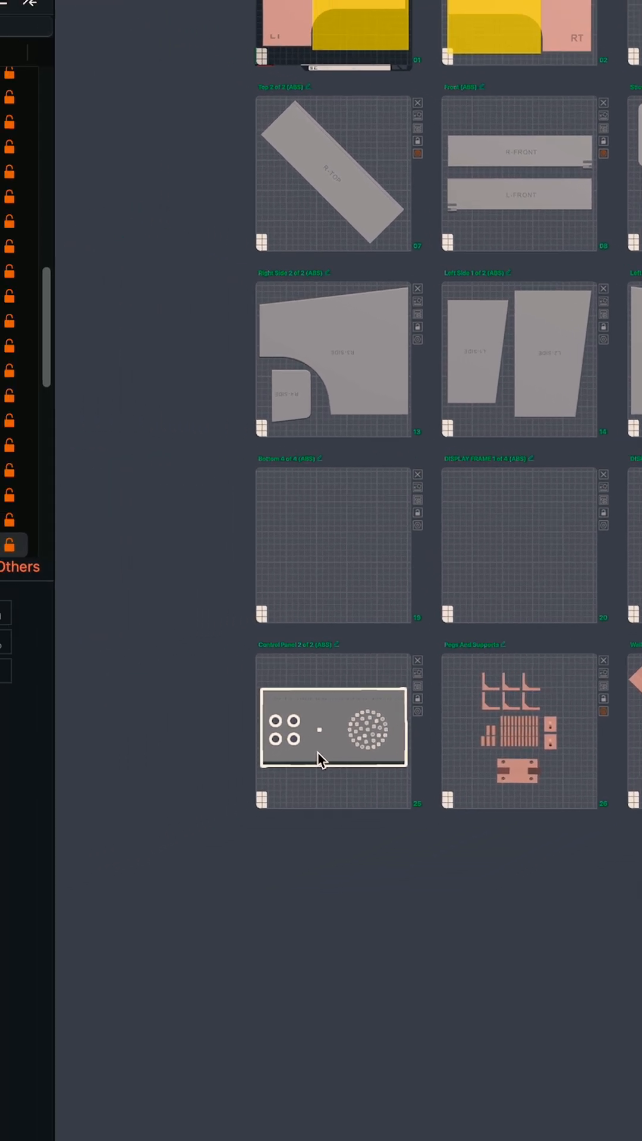
scroll(down, 3)
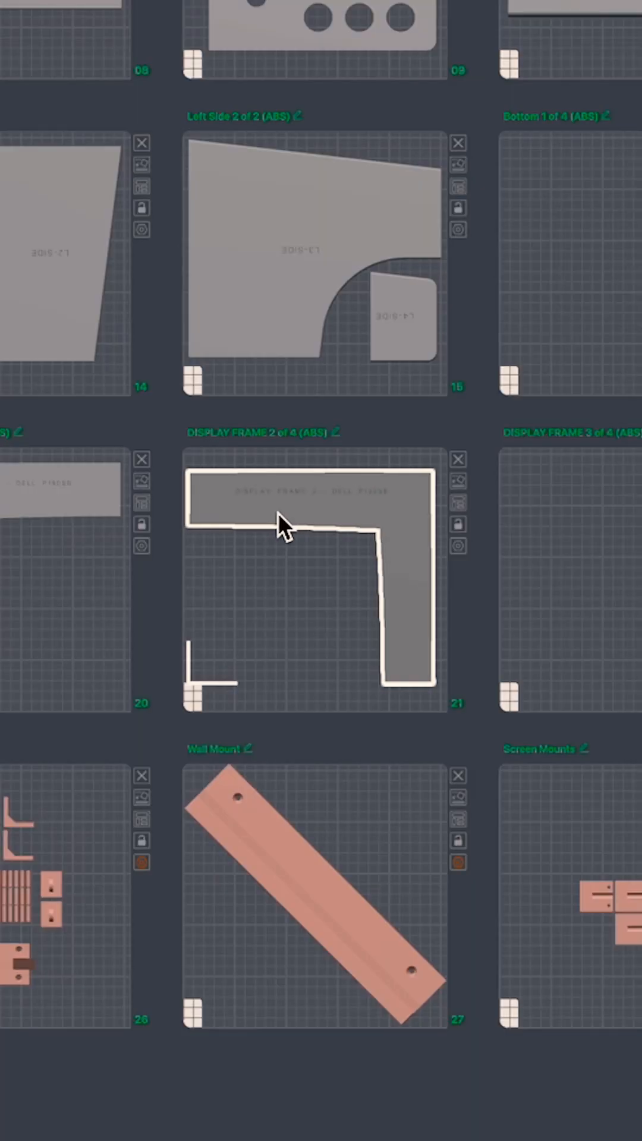